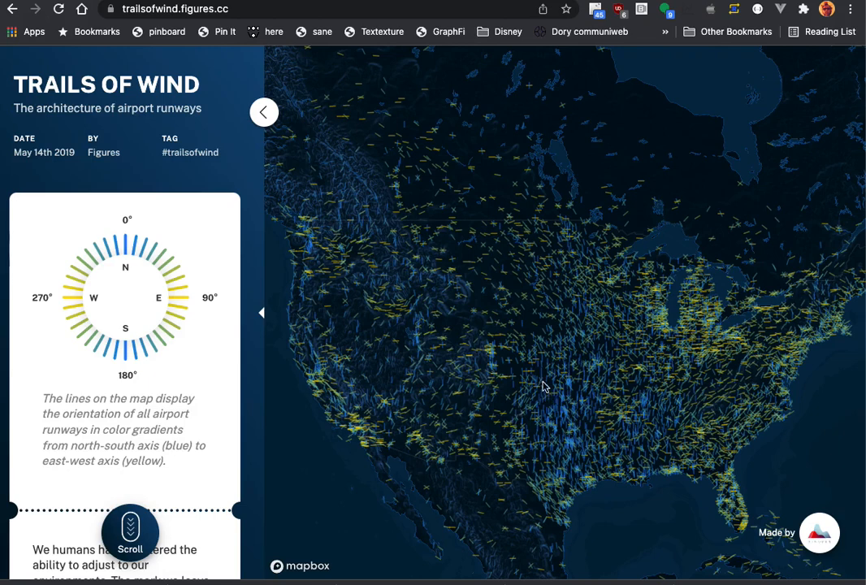
pyautogui.moveTo(582, 383)
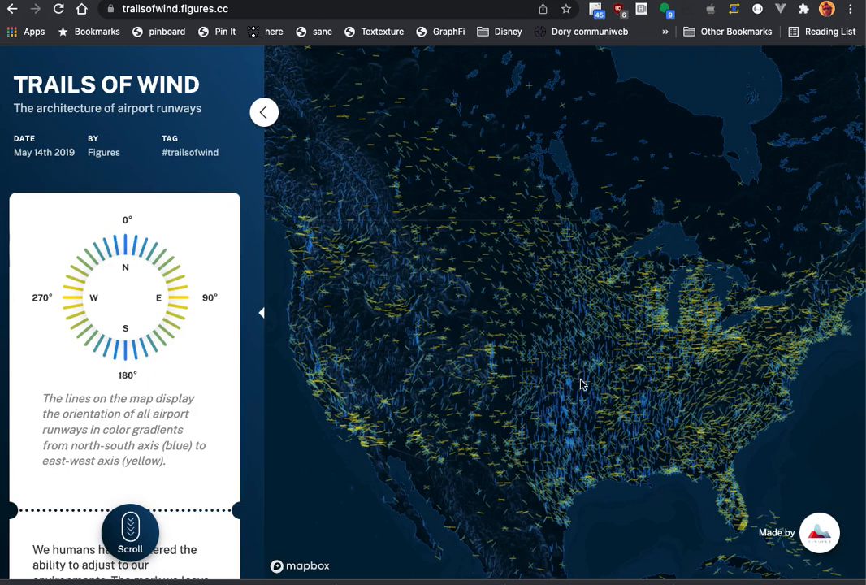
pyautogui.moveTo(601, 391)
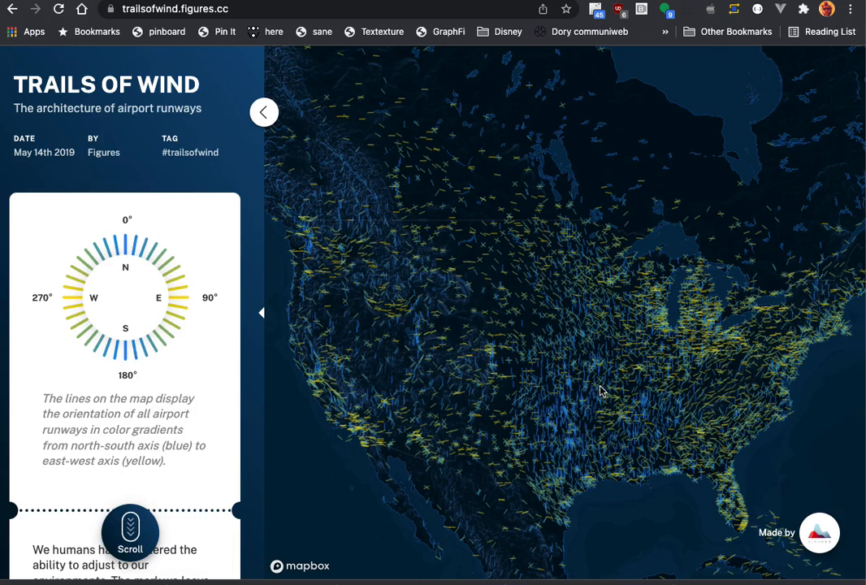
pyautogui.moveTo(533, 399)
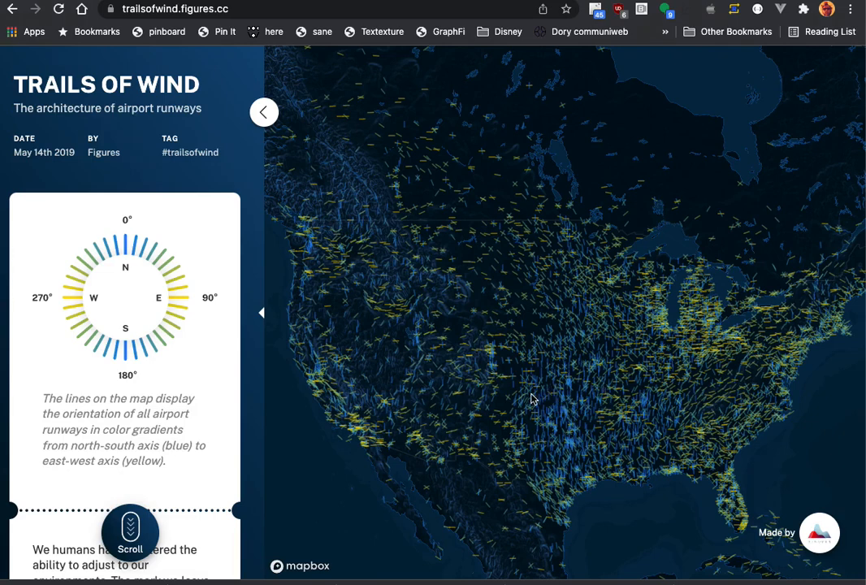
pyautogui.moveTo(688, 336)
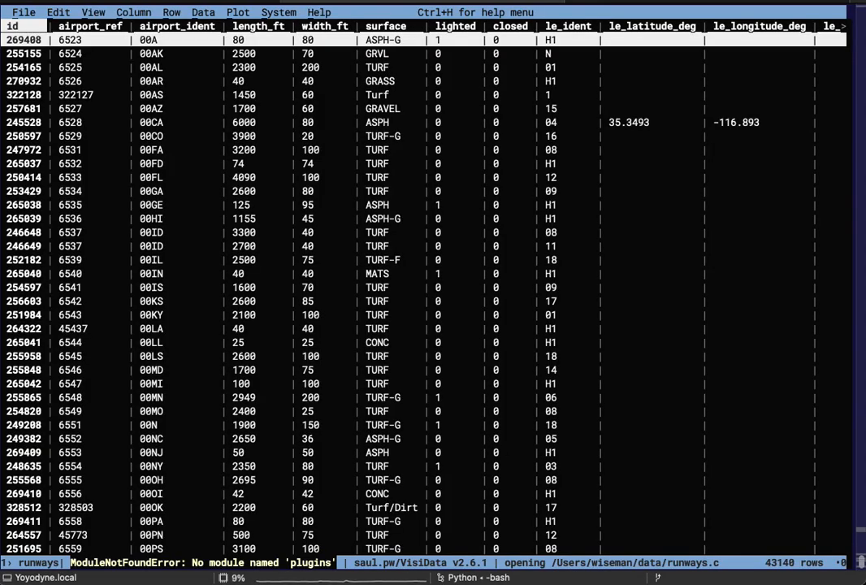
# Step: Hide a column to trim the runways table toward latitude, longitude and heading
pyautogui.press('-')
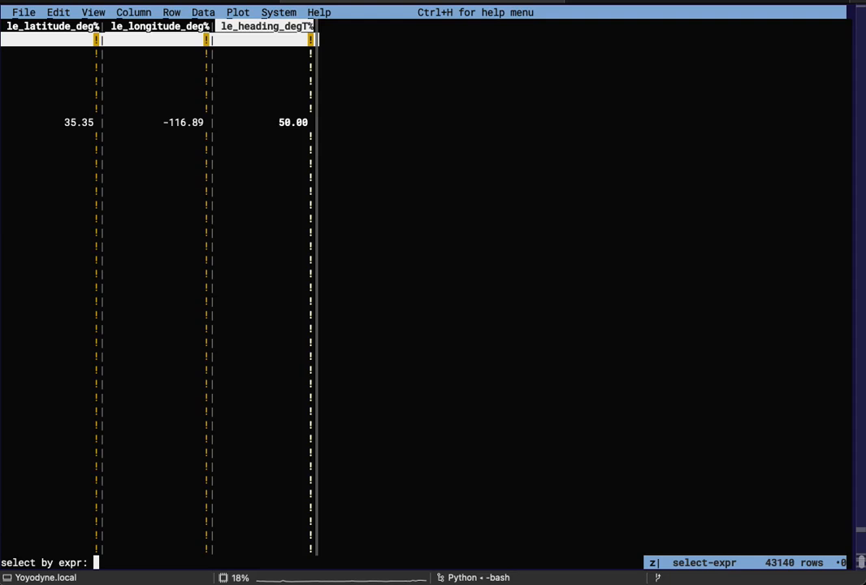
# Step: Begin a select expression on le_heading_degT using a greater-than comparison
pyautogui.write('le_heading_degT')
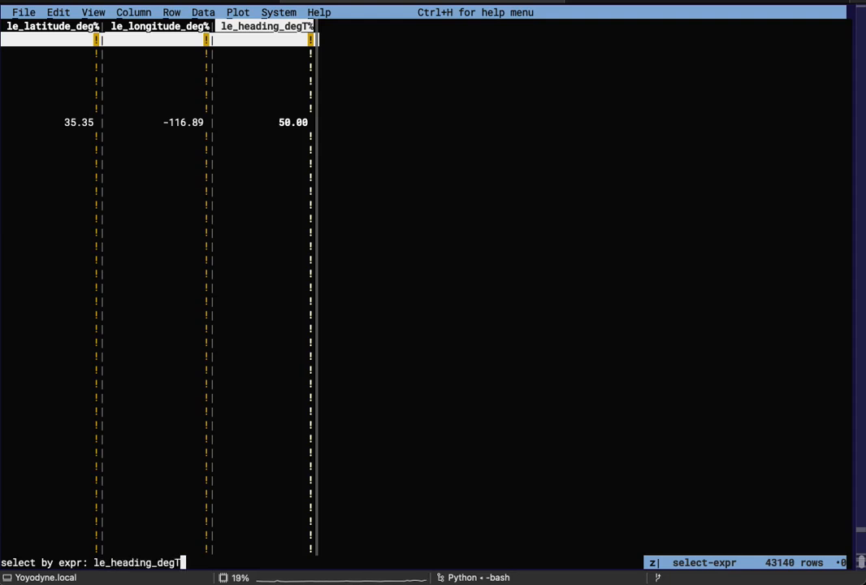
pyautogui.write('>')
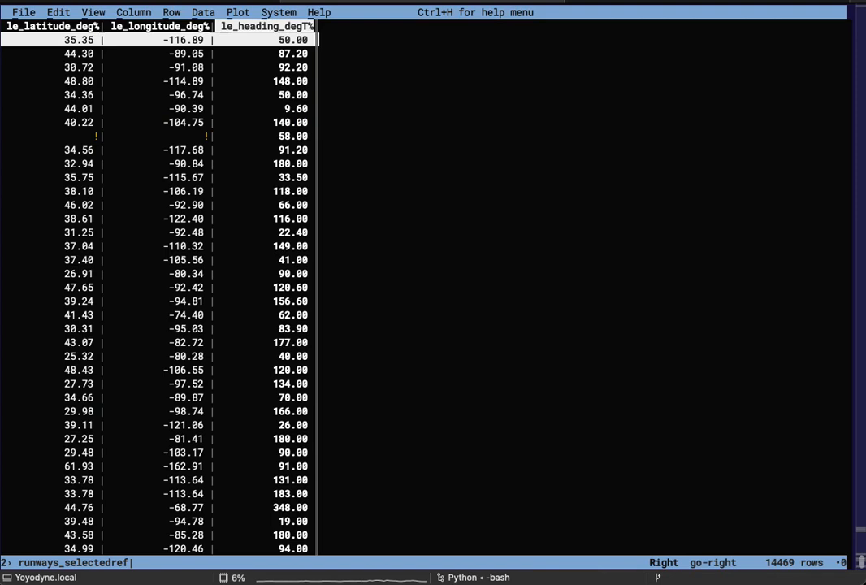
# Step: Type the new column expression int(((le_heading_degT + 45) % 180) / 90) * 90
pyautogui.write('int(((le_j')
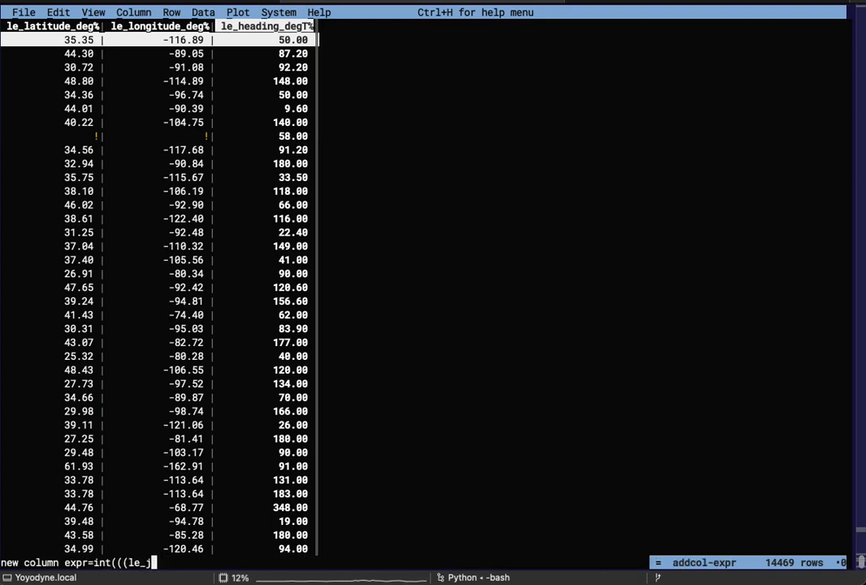
pyautogui.write('le_heading_degT')
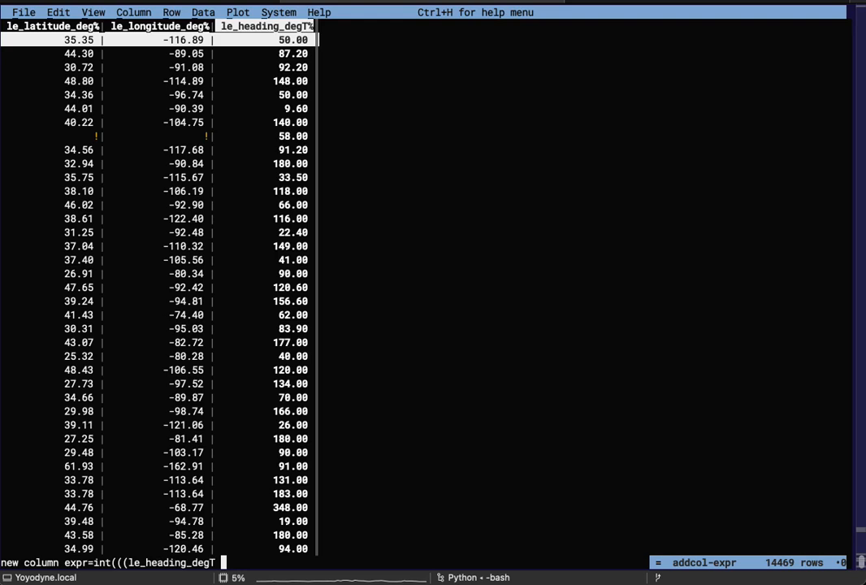
pyautogui.write('+ 45)')
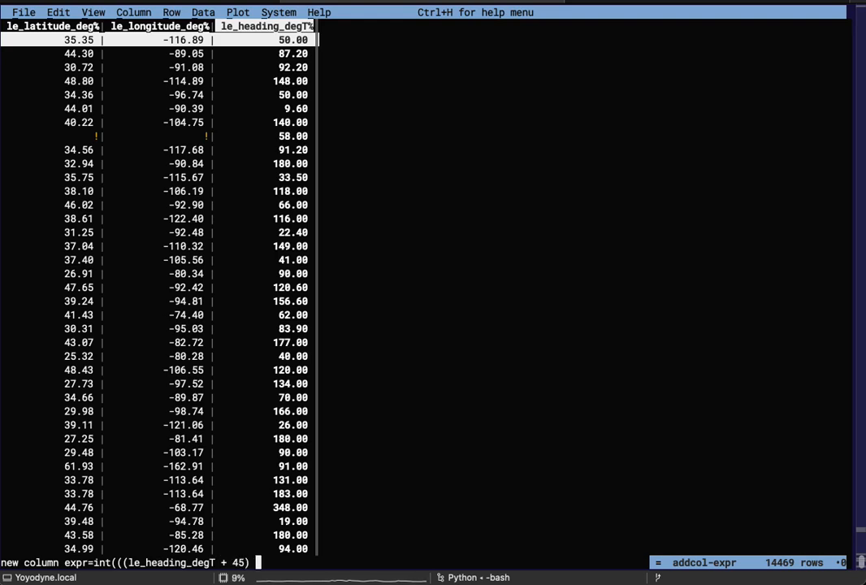
pyautogui.write('% 180)')
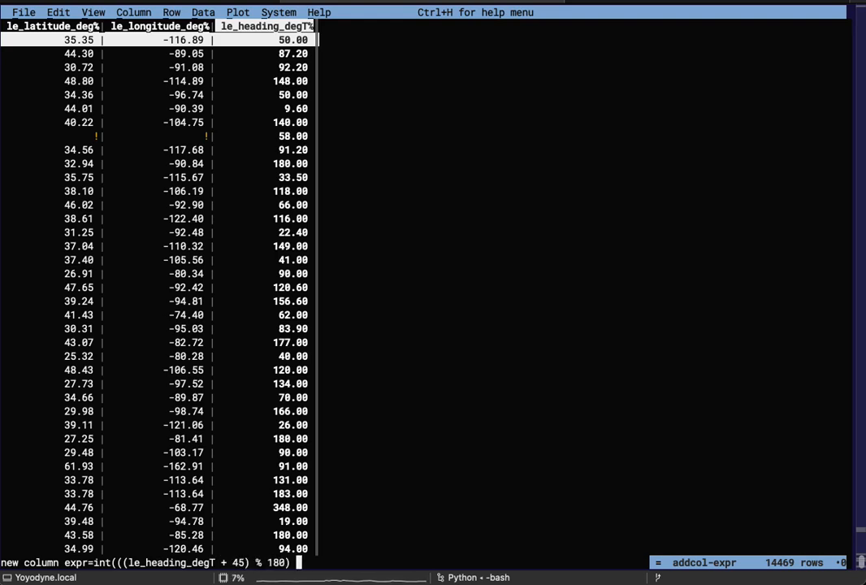
pyautogui.write('/ 90)')
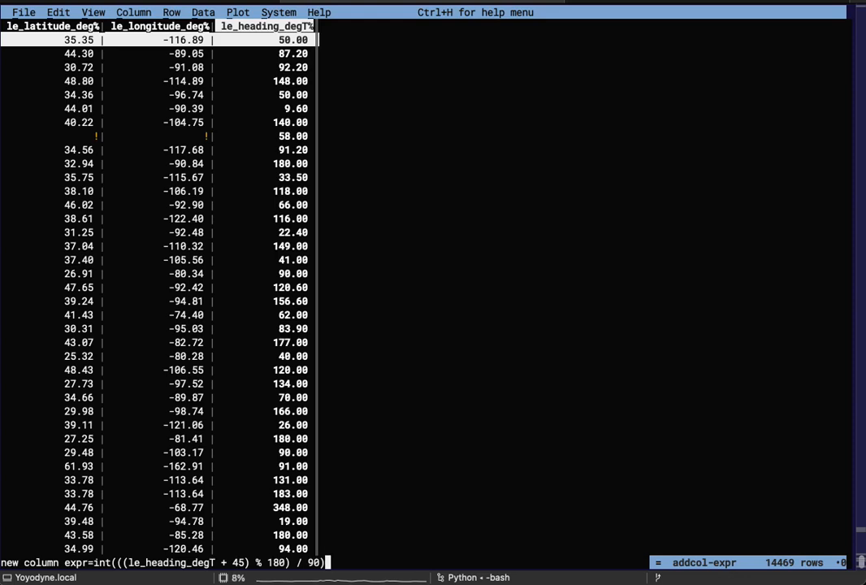
pyautogui.write('* 90')
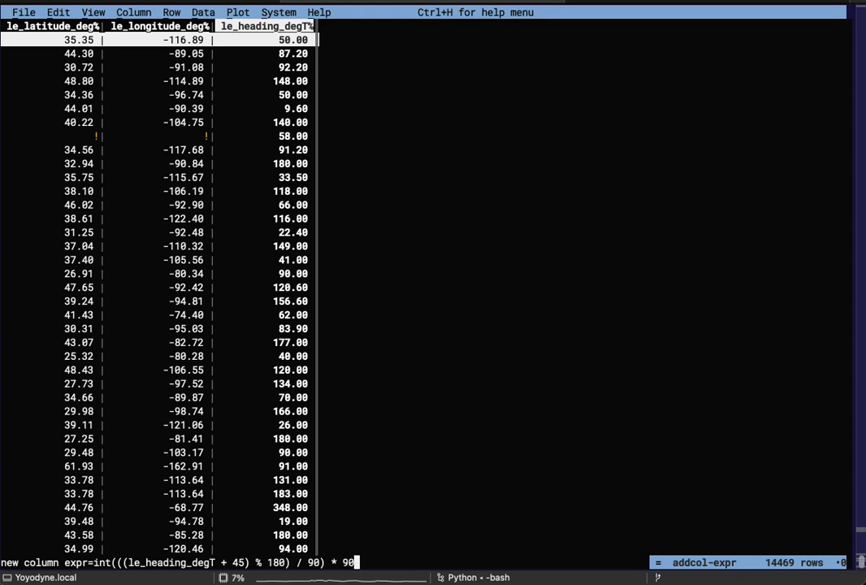